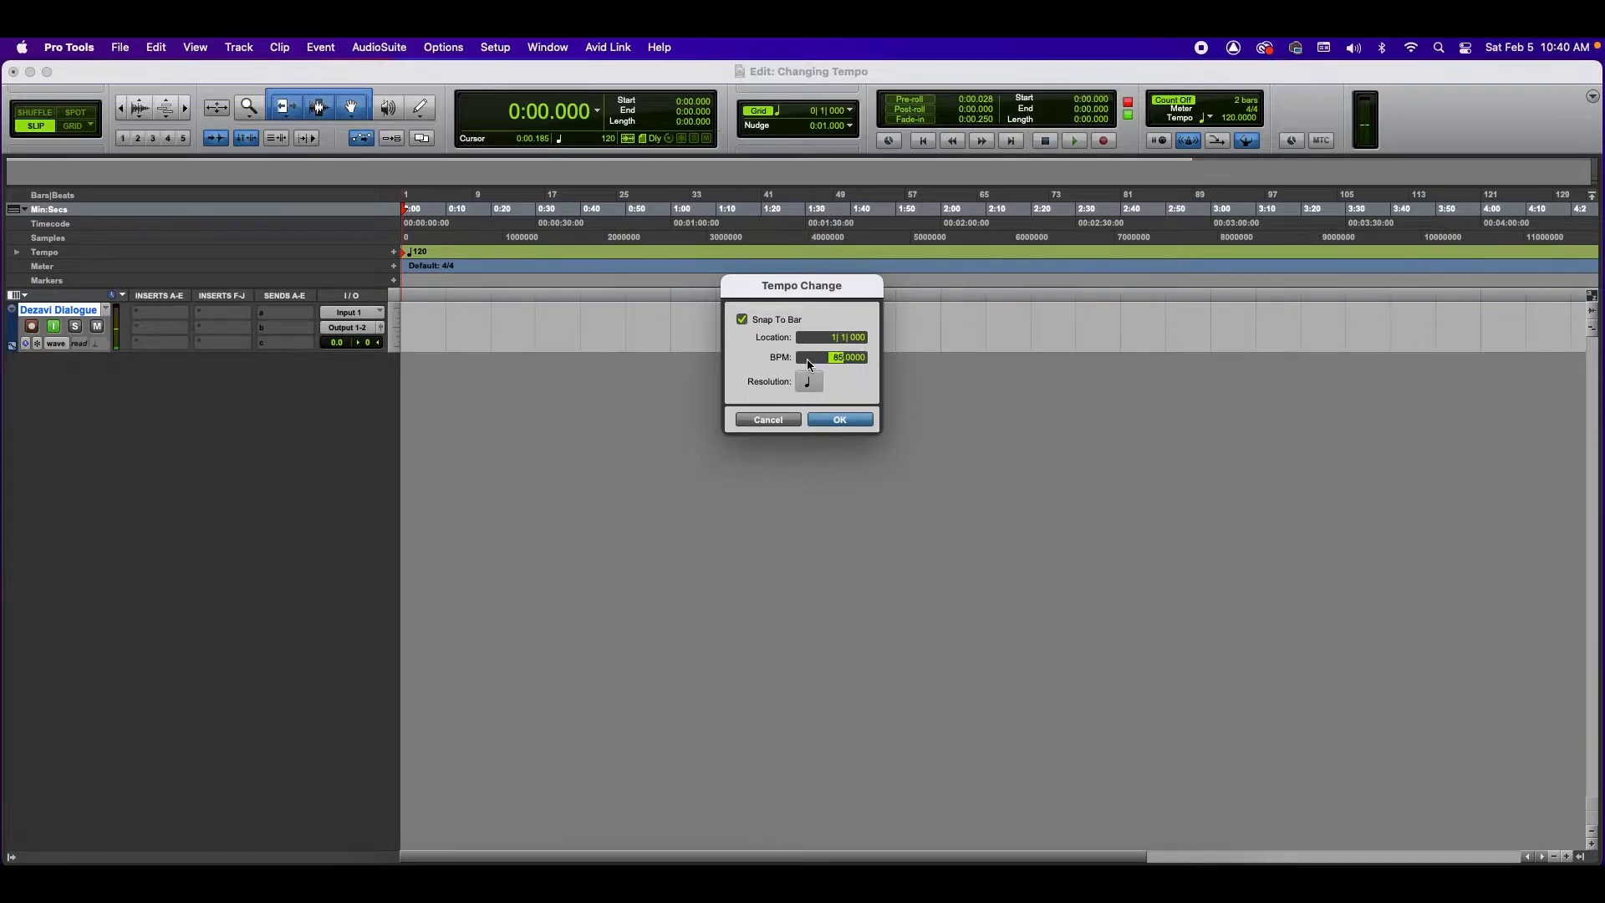
Step: Cancel the 120 BPM Tempo Change and bring up Event > Tempo Operations > Constant
click(839, 420)
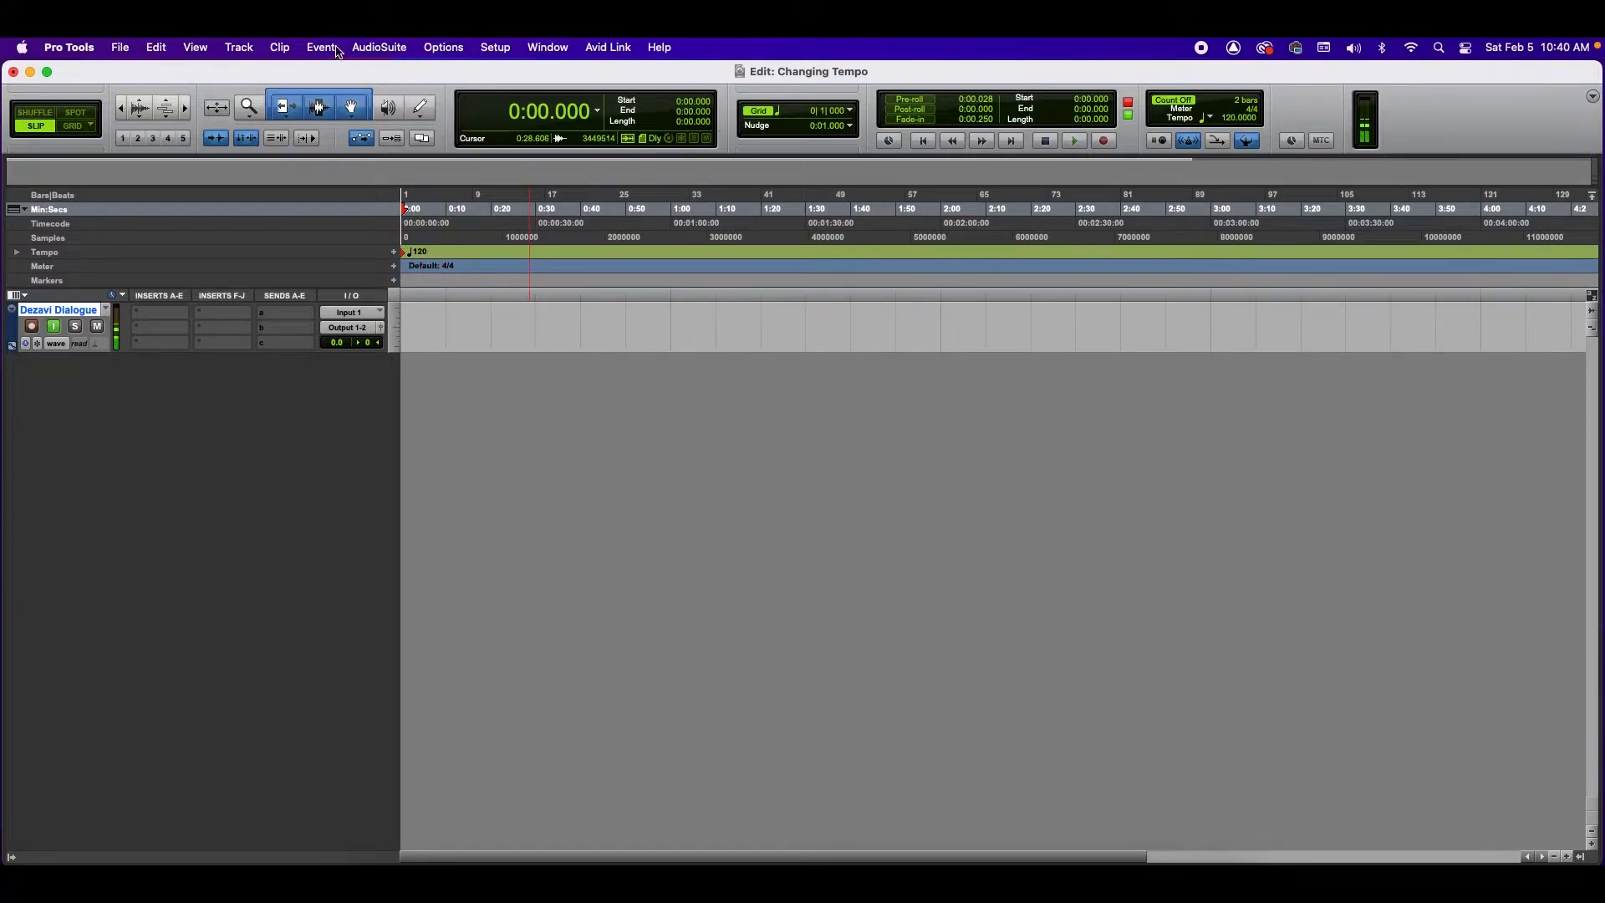
click(321, 47)
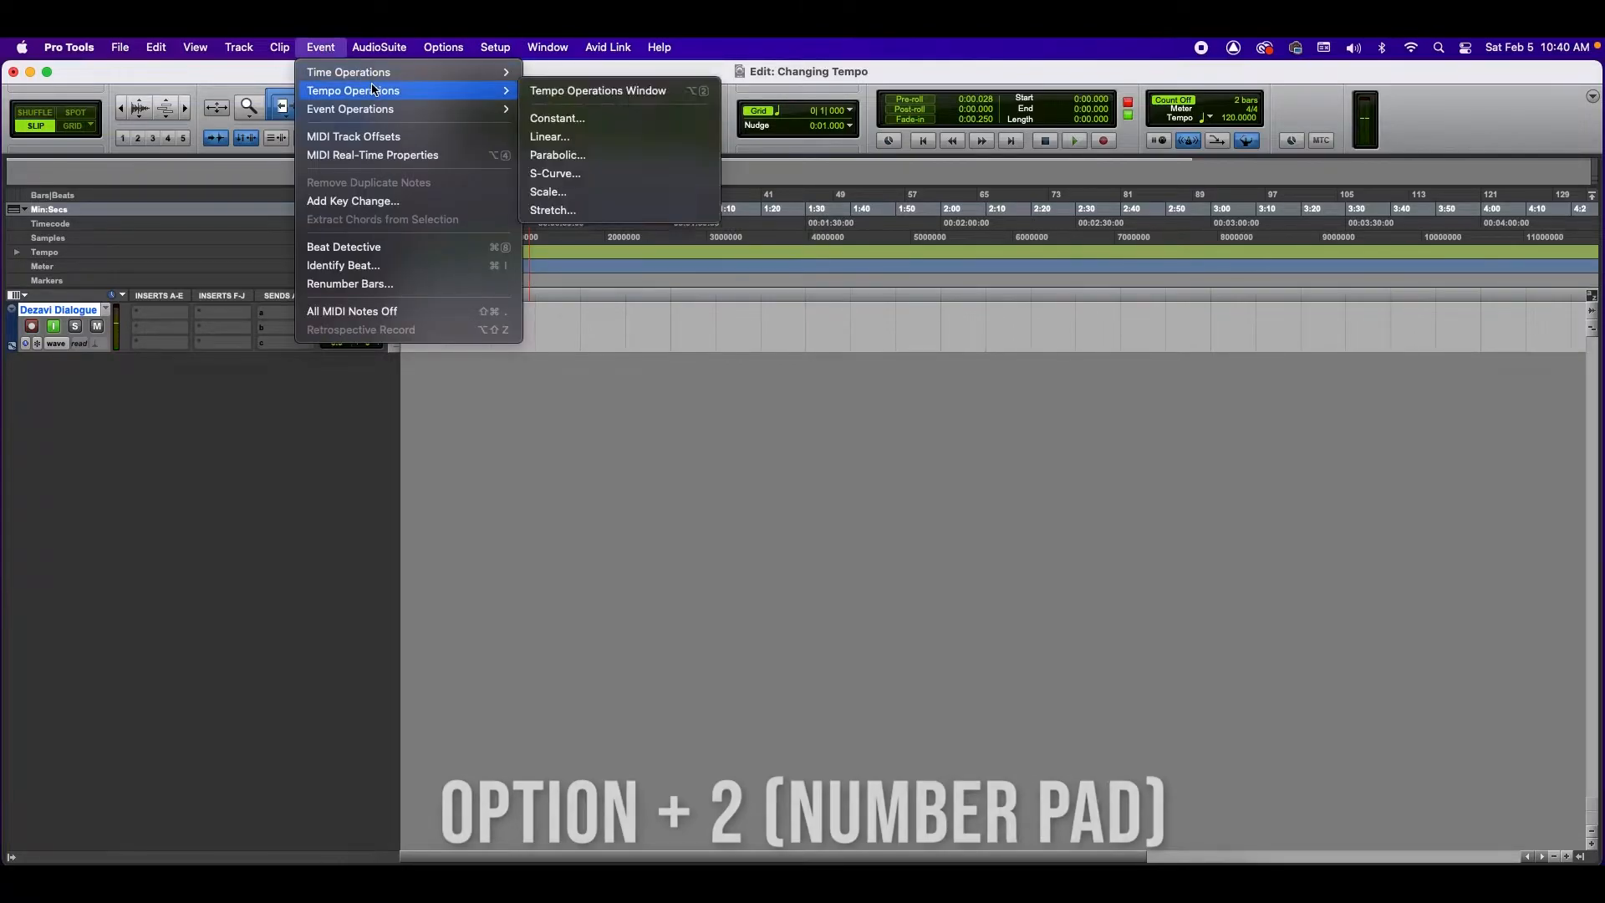
mouse_move(560, 91)
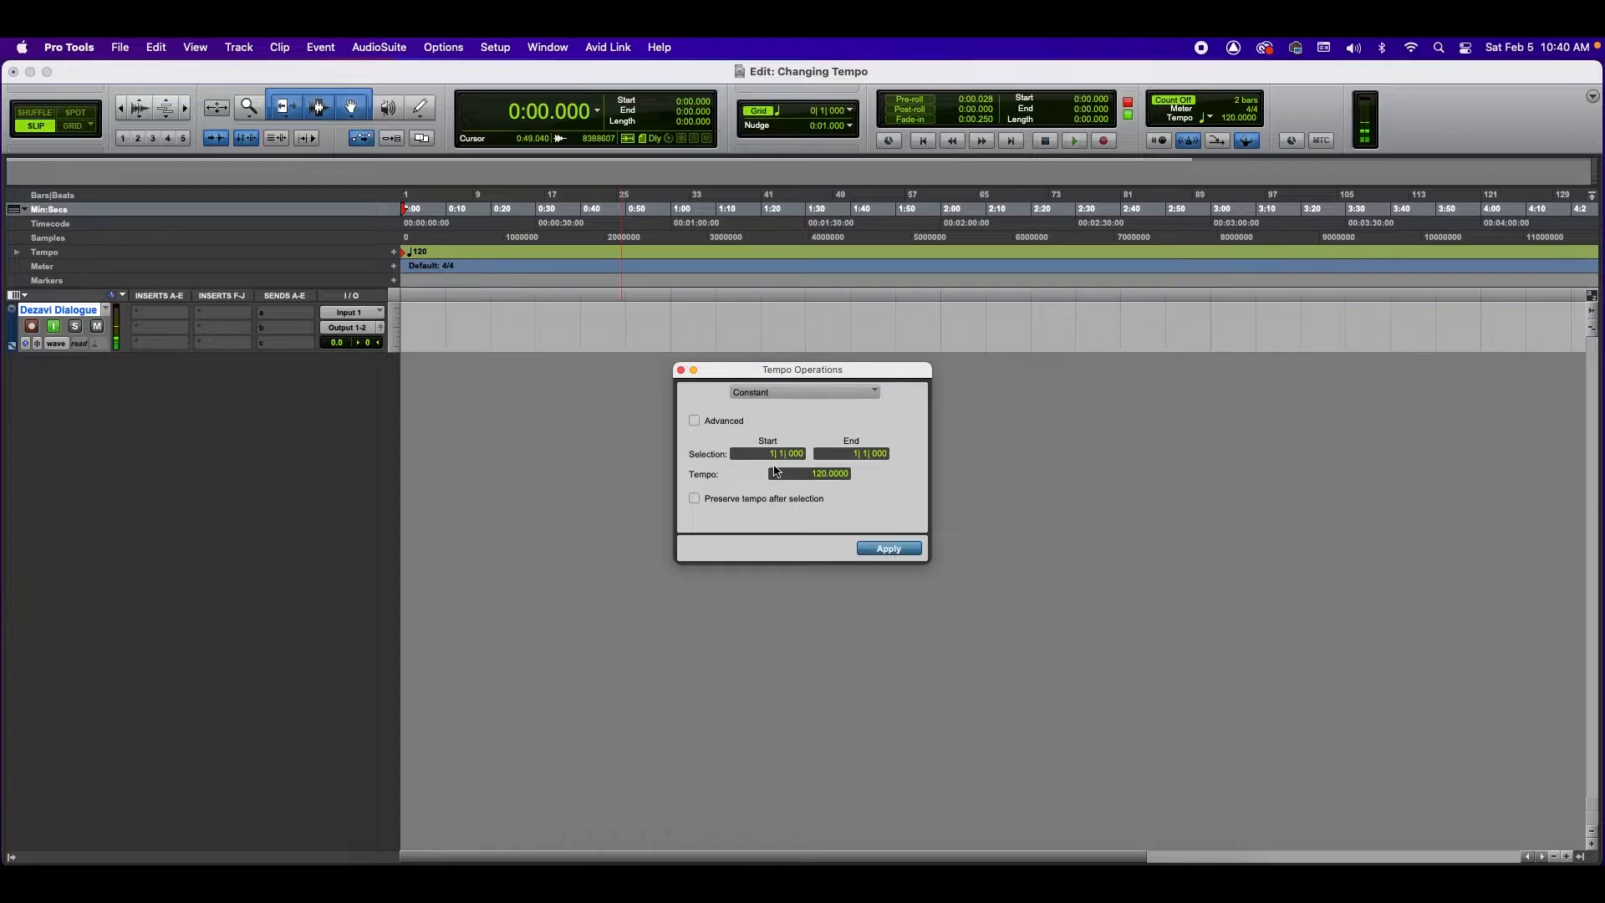
Step: Keep the Constant curve shape and apply a tempo of 85 BPM
click(802, 391)
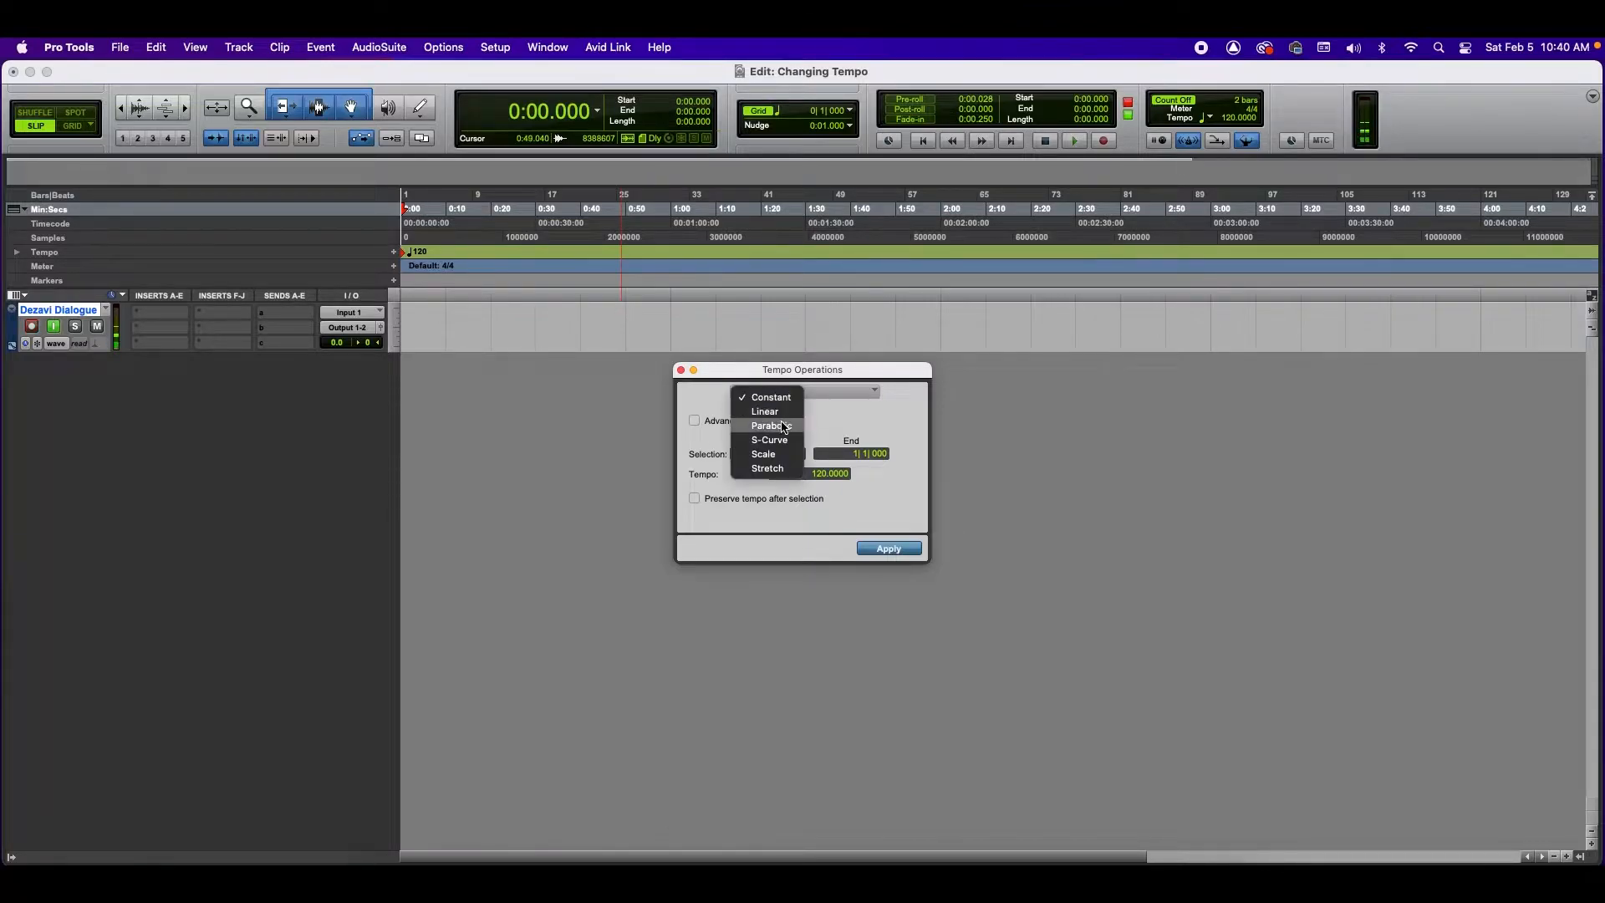
click(769, 396)
text(85.0000)
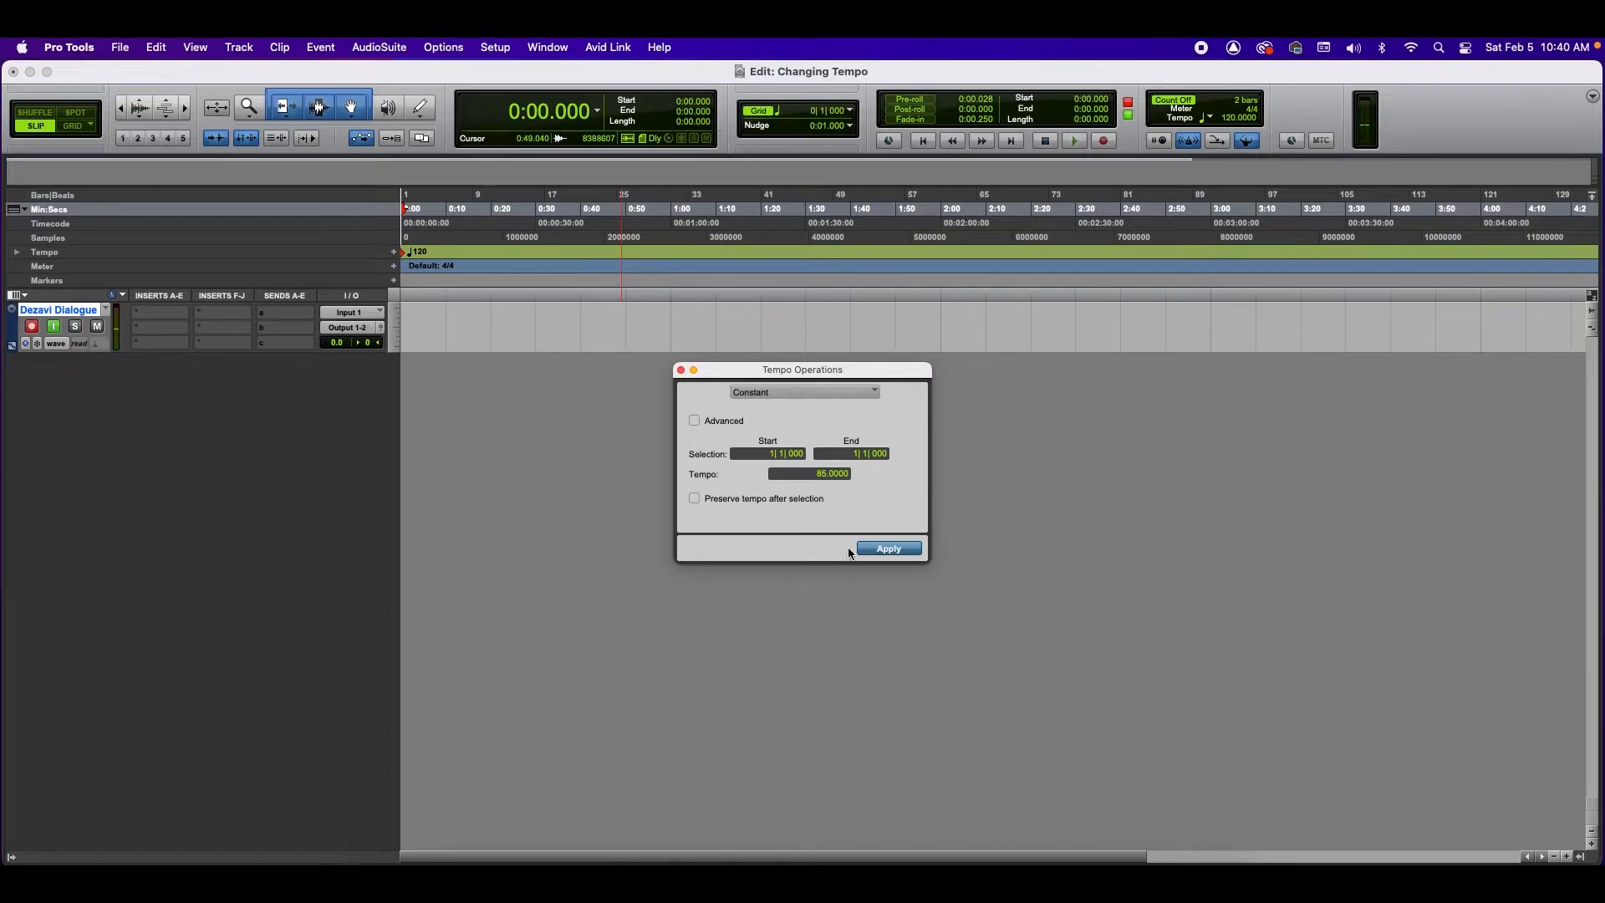
click(890, 548)
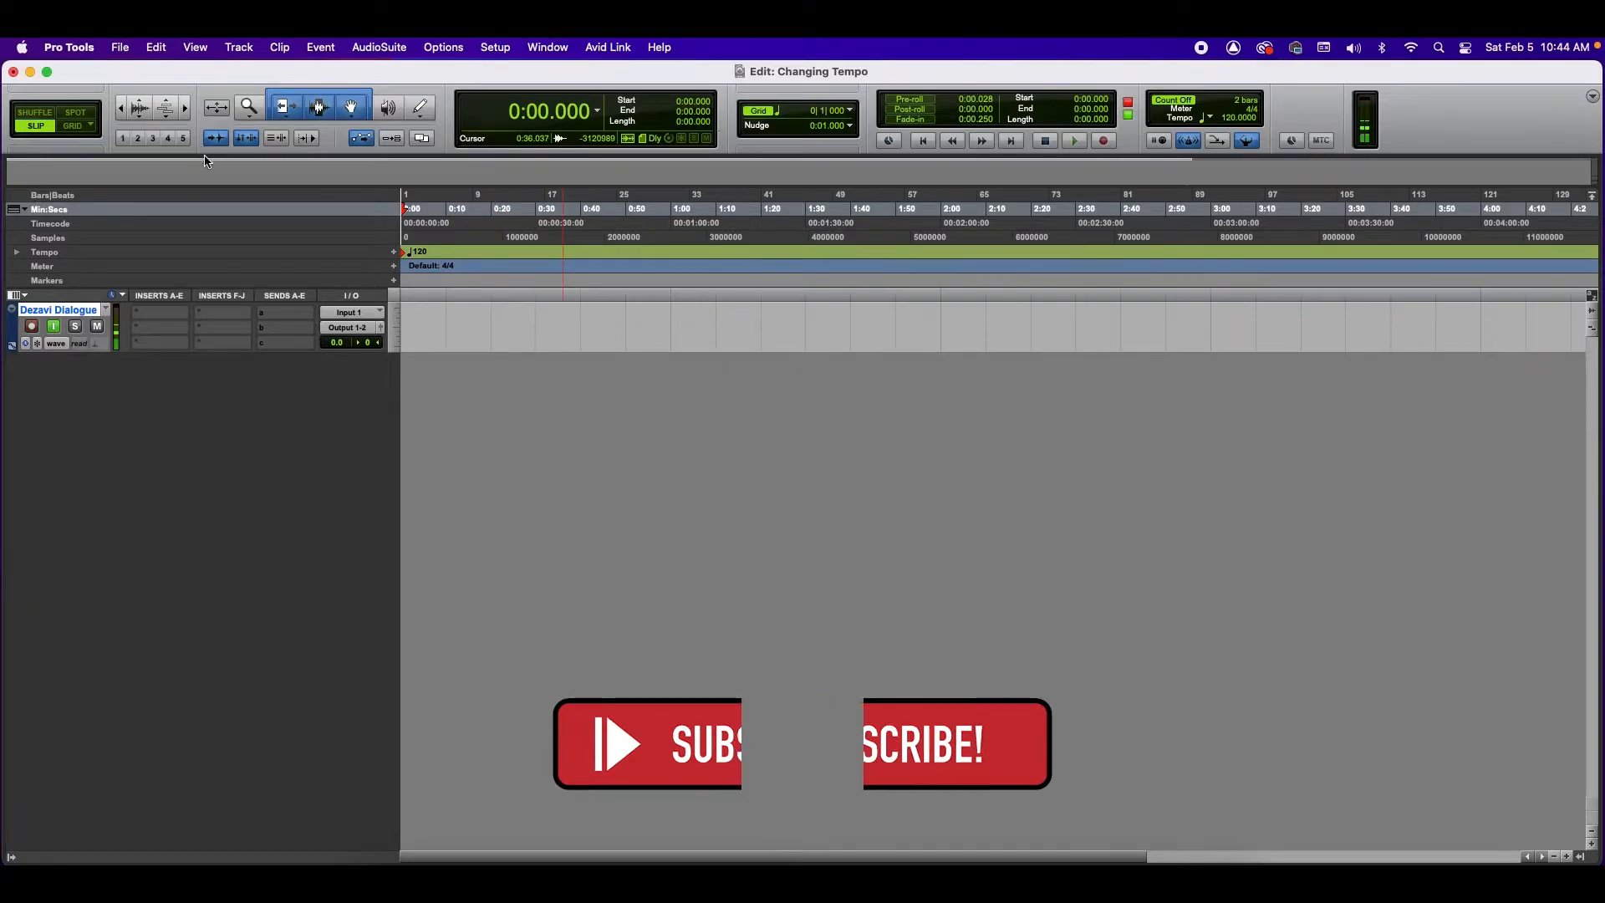
Step: Create a click track (Click 1) and play the session to hear the tempo
click(238, 47)
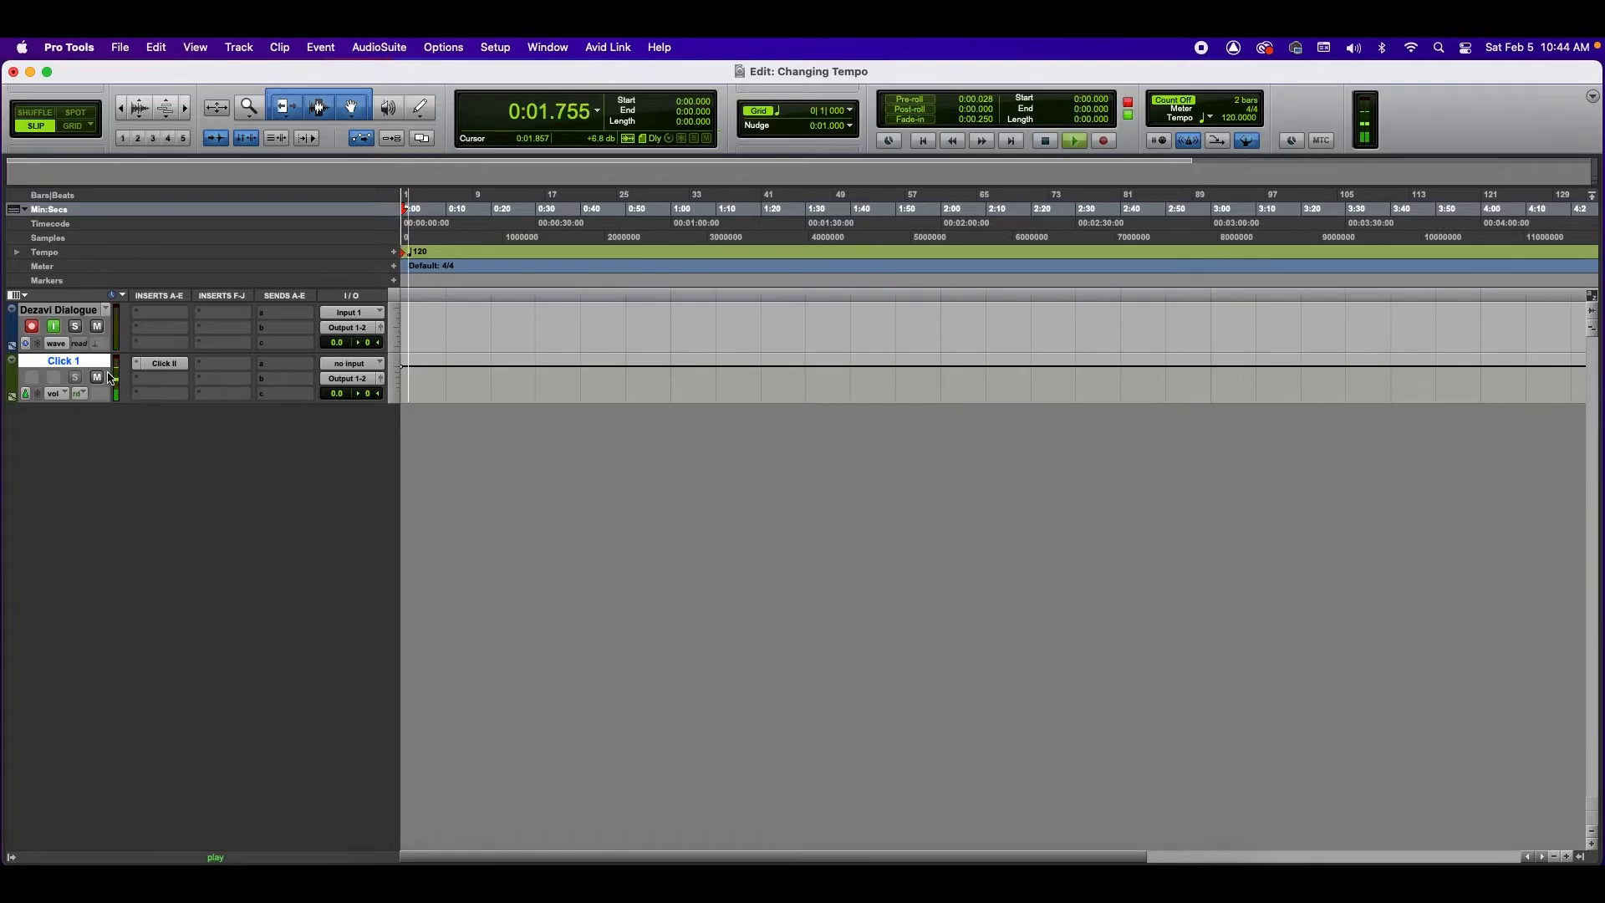
click(378, 47)
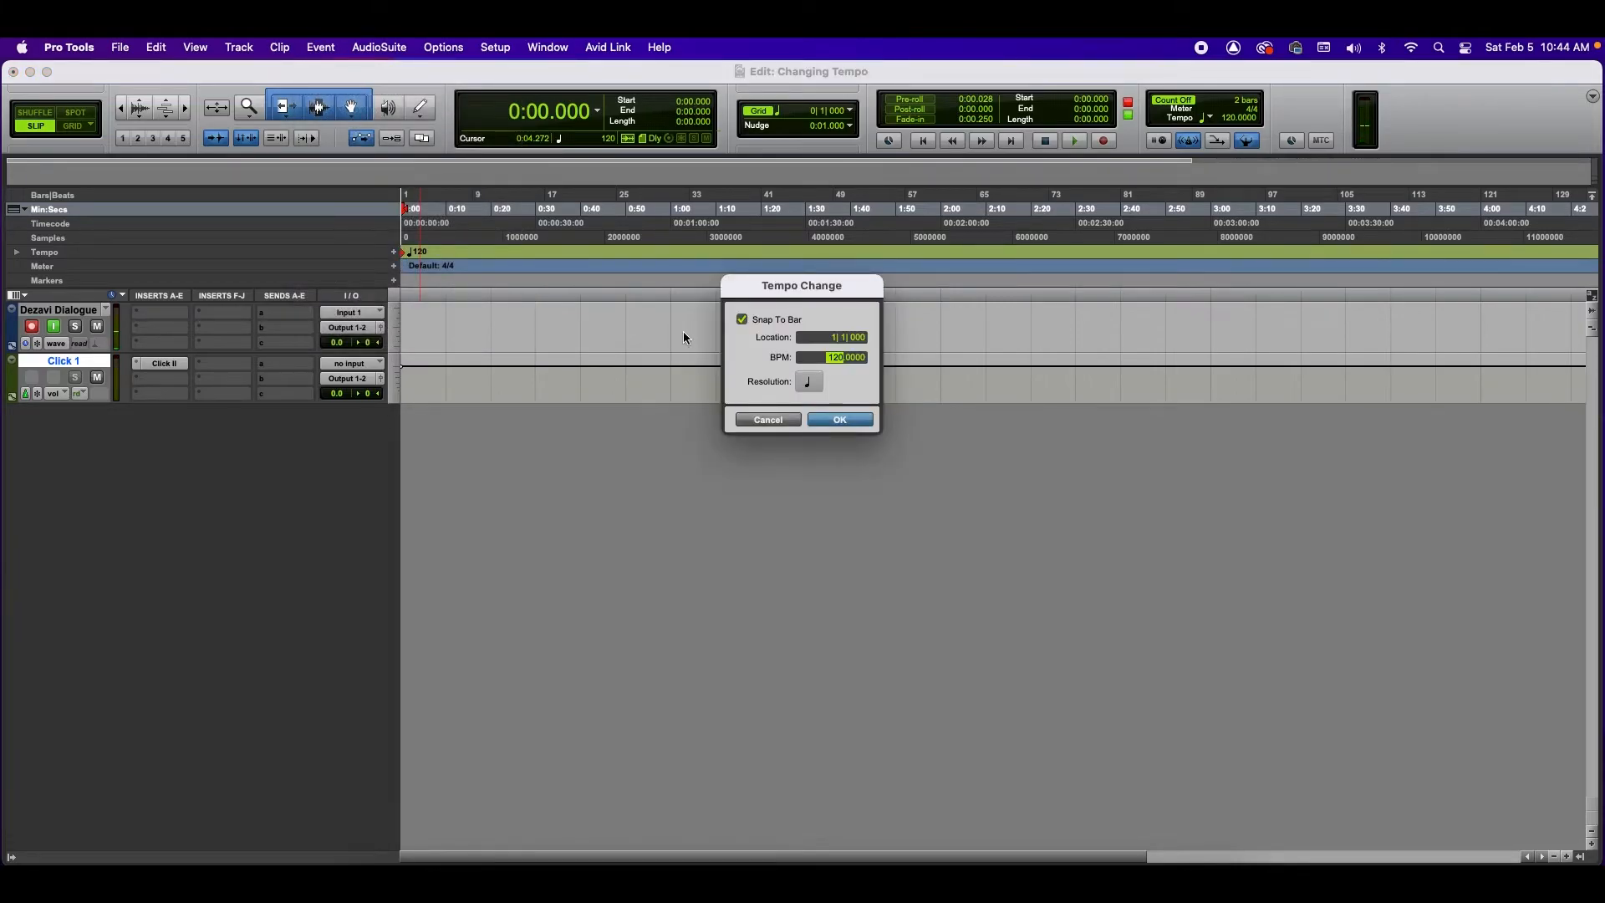
Step: Confirm the bar-1 tempo marker change from 120 to 85 BPM
click(839, 418)
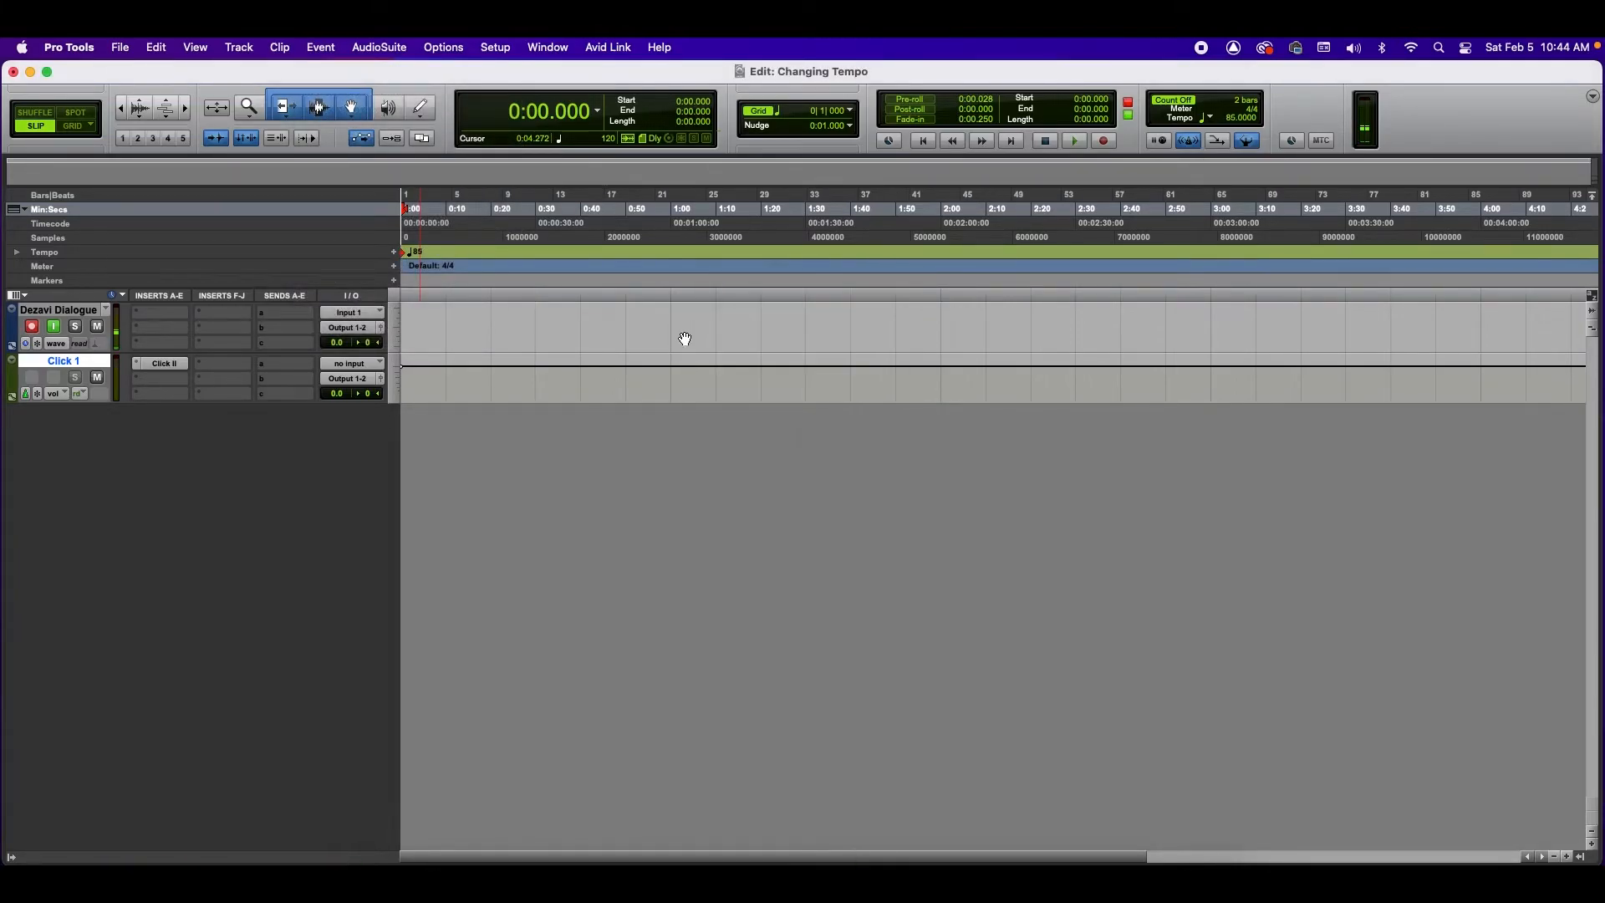